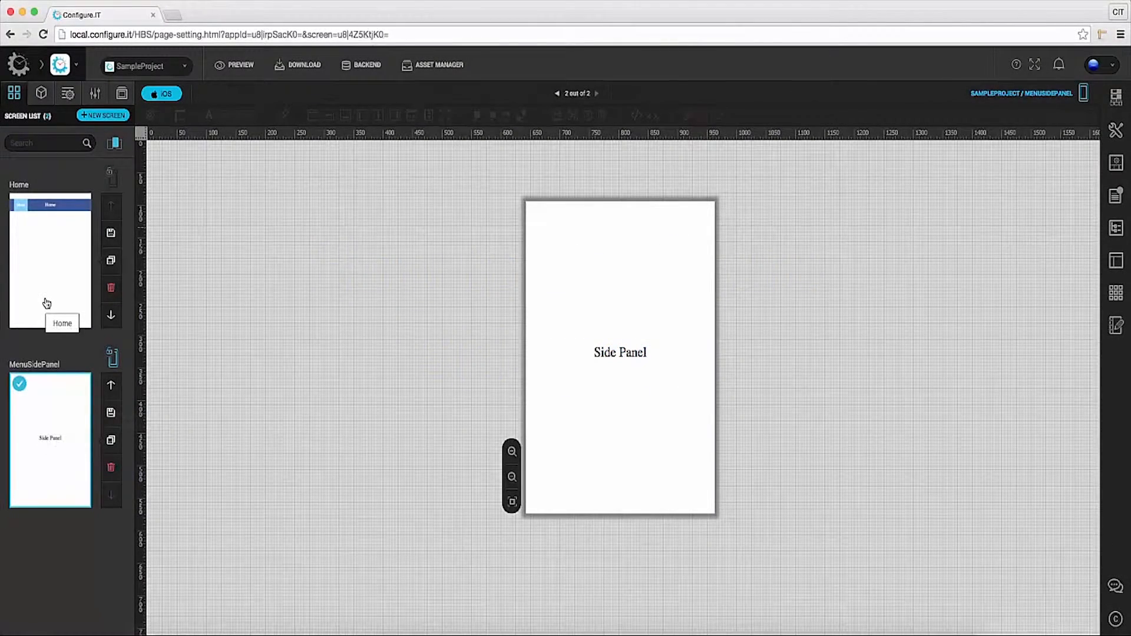
Open the Home screen for editing and show the Miscellaneous Settings list.
click(50, 261)
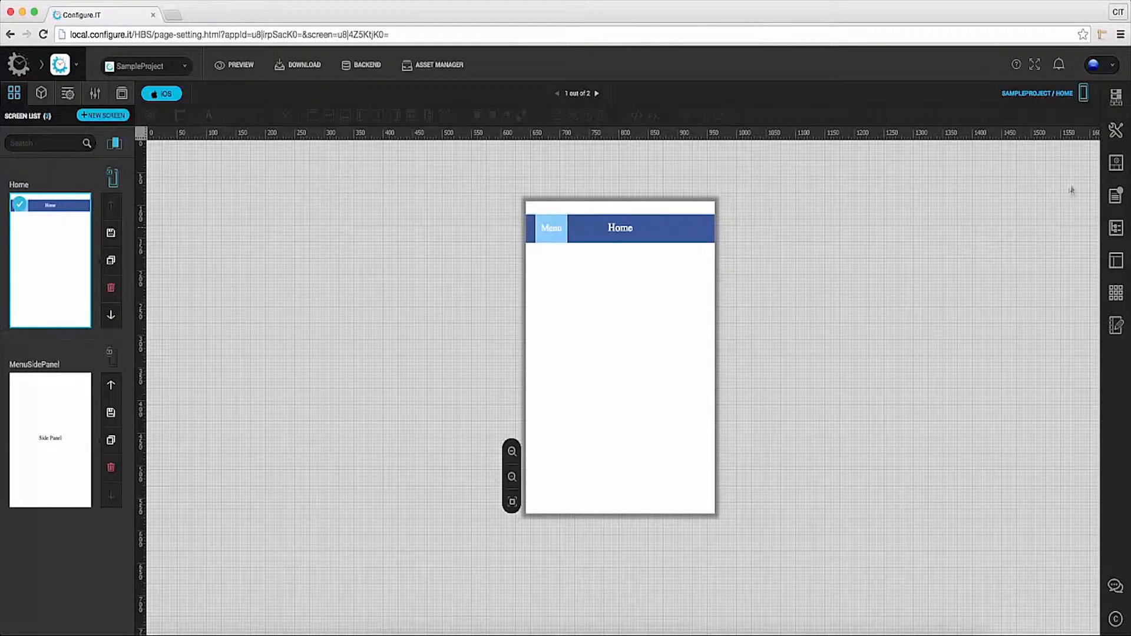
click(1115, 131)
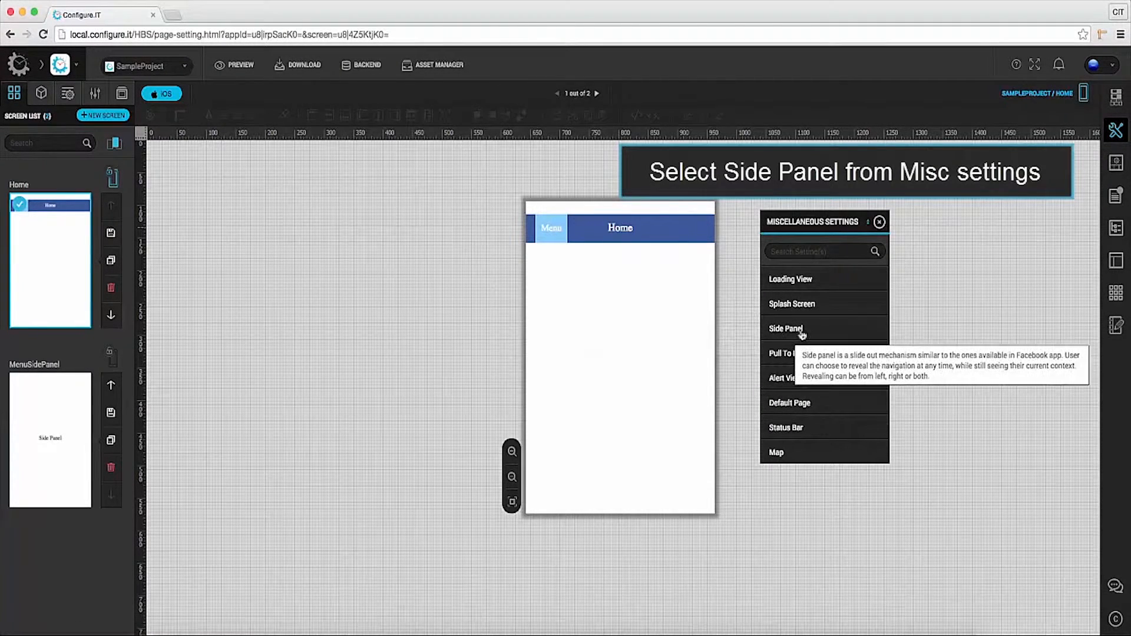
In Side Panel settings, make MenuSidePanel the left panel and Home the center panel.
click(785, 328)
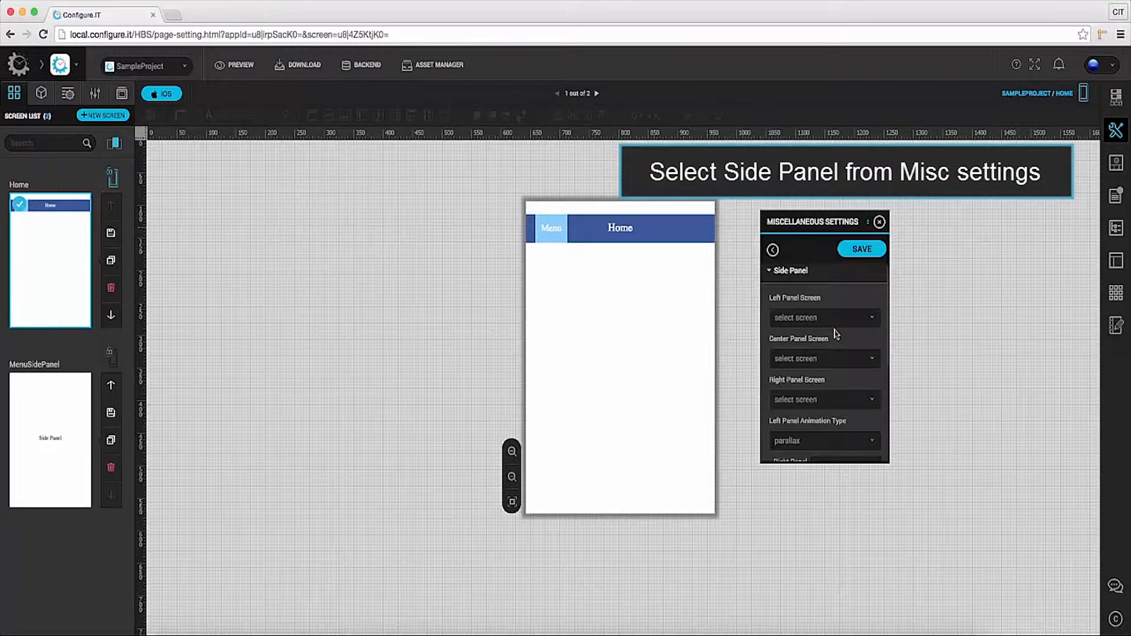
click(823, 317)
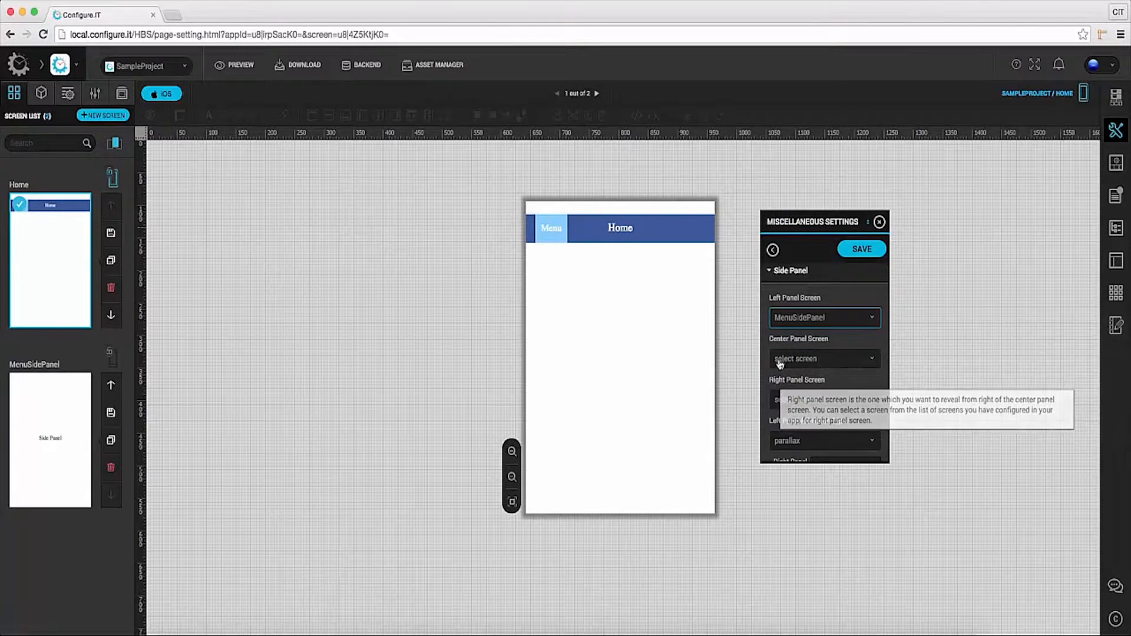
click(823, 359)
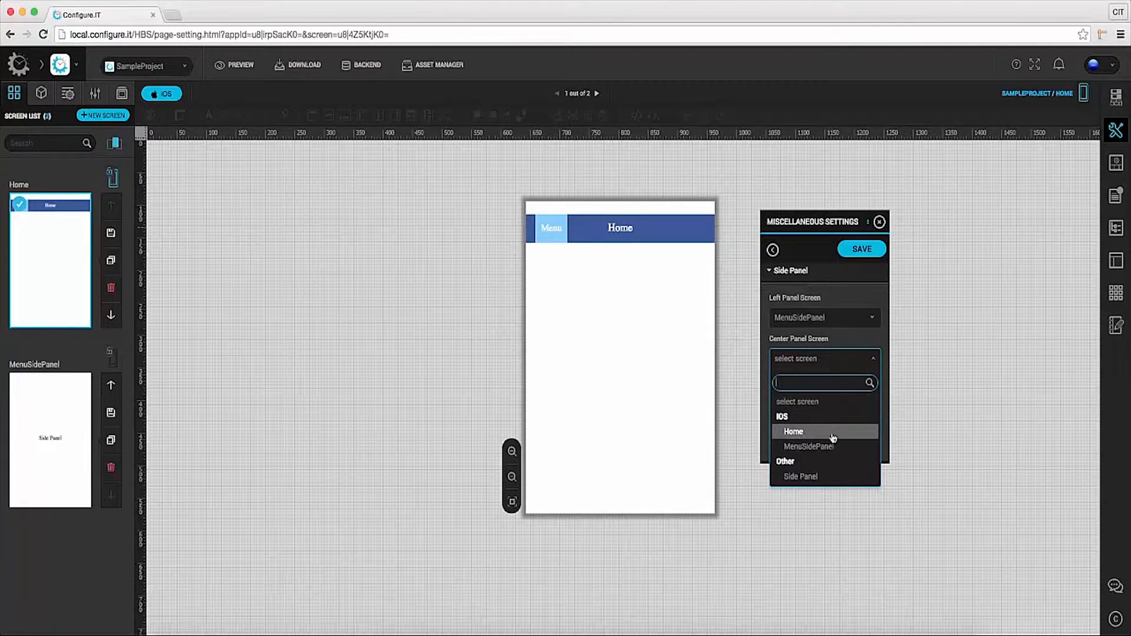
click(793, 431)
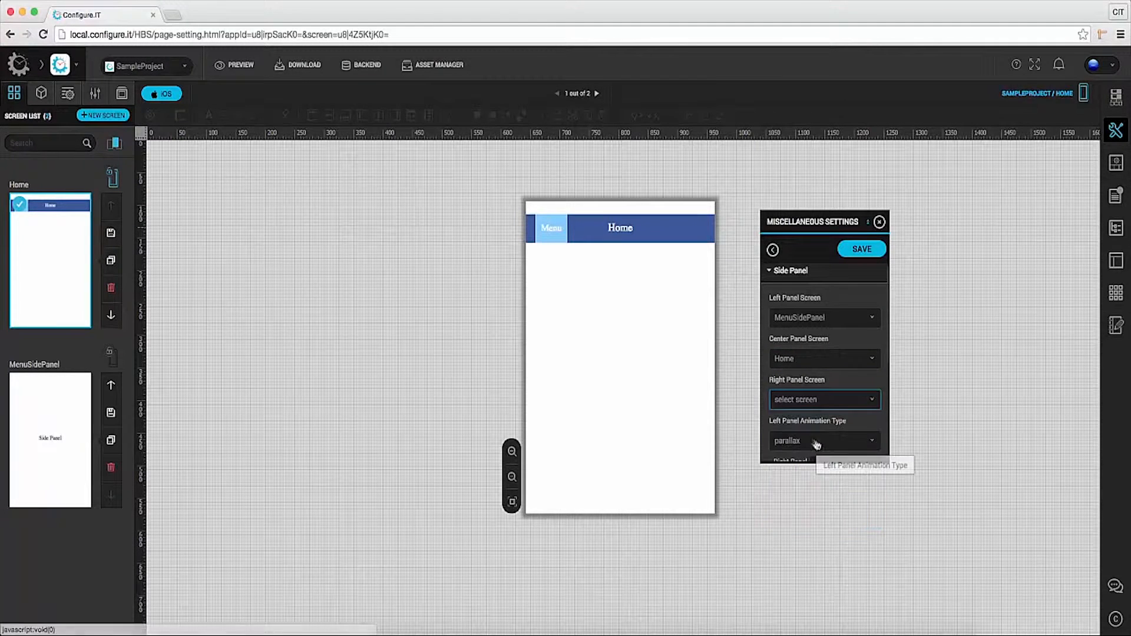
Set the left panel animation type and gesture mode, then save the side panel setup.
click(824, 440)
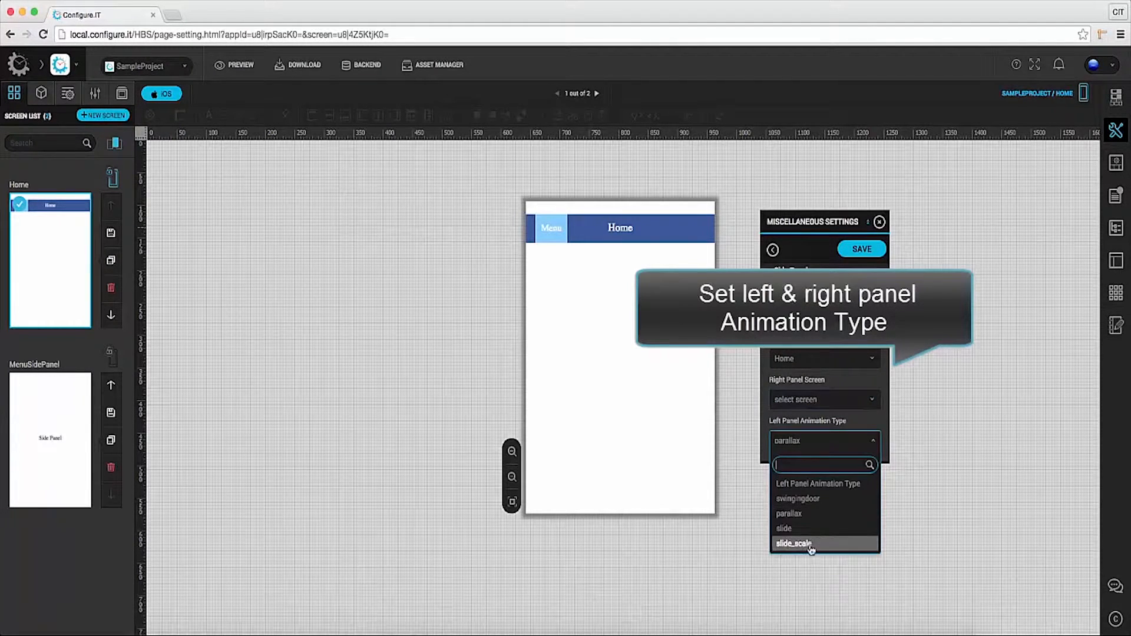
click(794, 543)
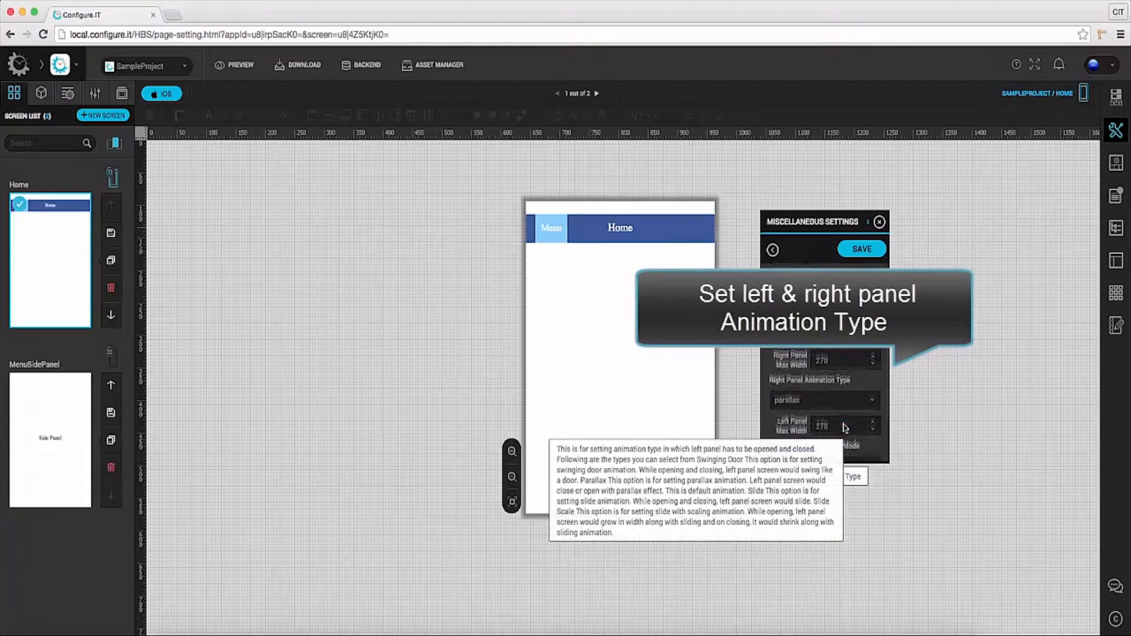
click(822, 401)
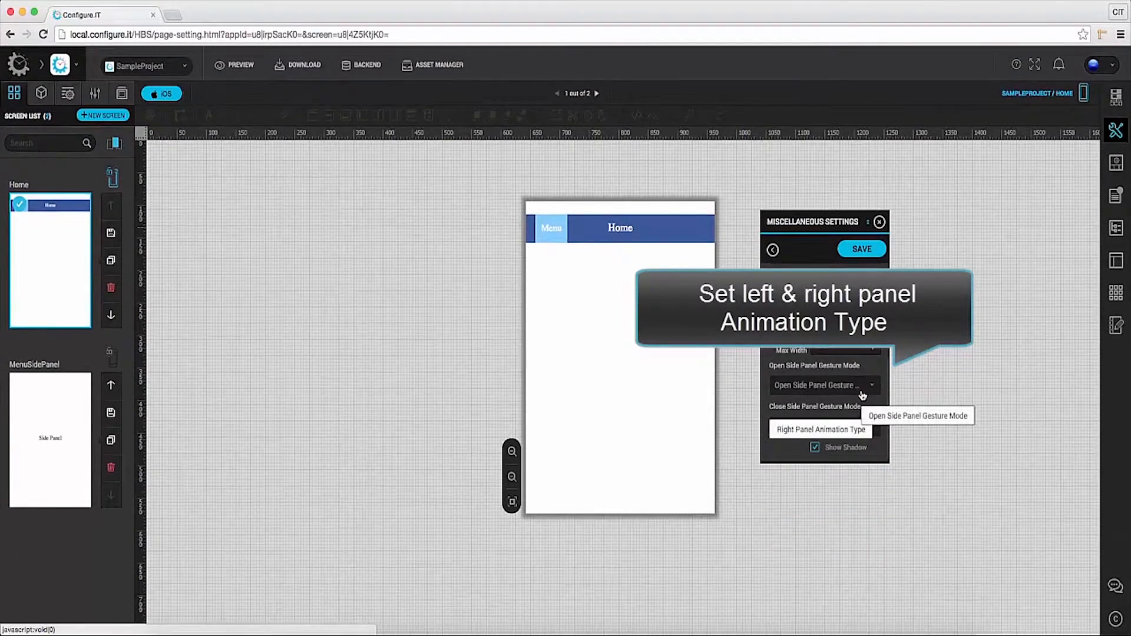
click(825, 385)
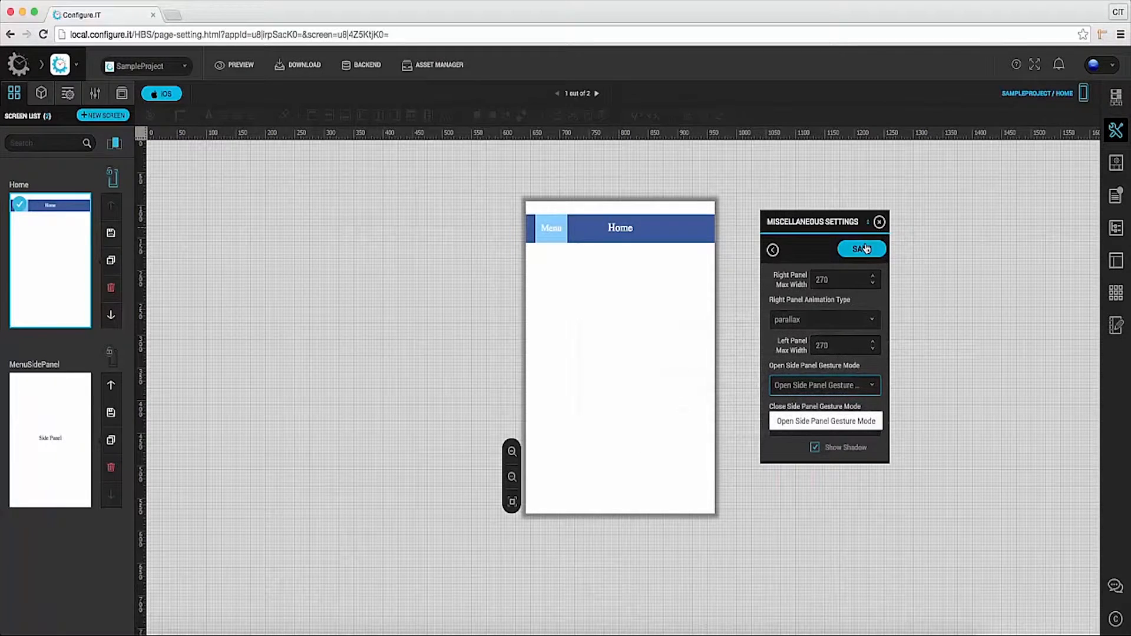
click(861, 249)
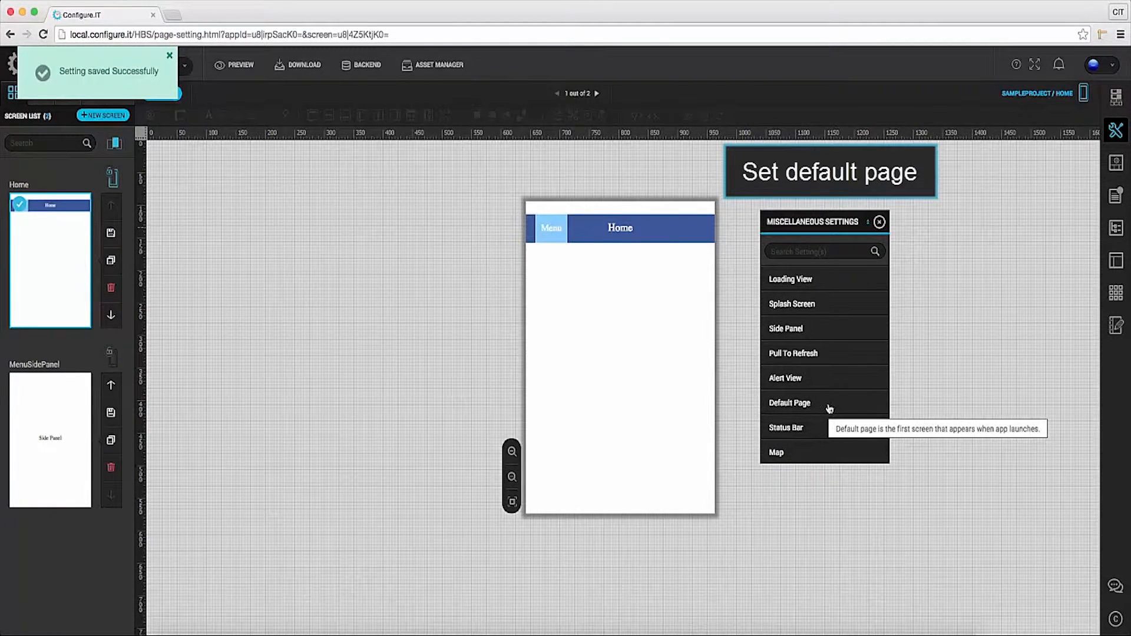
Choose Side Panel as the Default Page and save the setting.
click(790, 402)
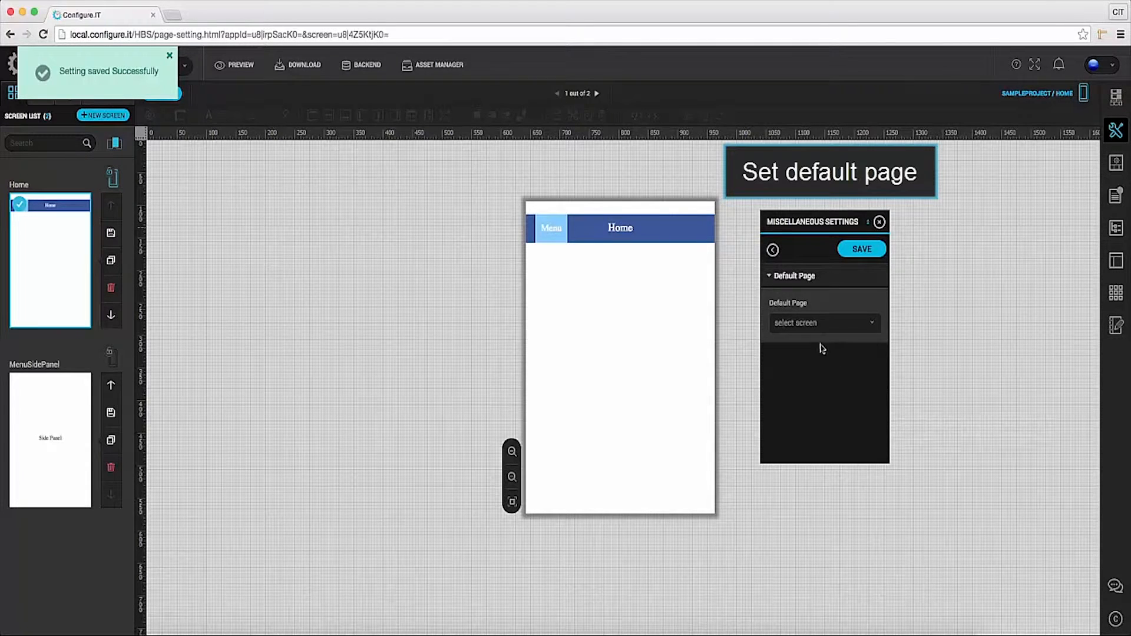
click(822, 322)
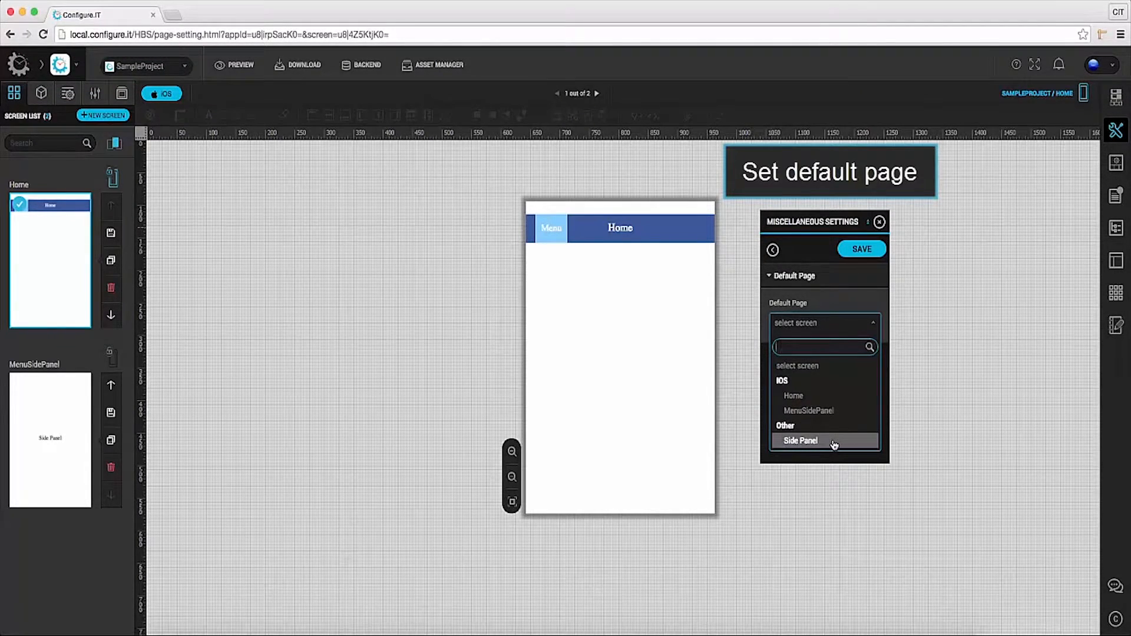
click(800, 441)
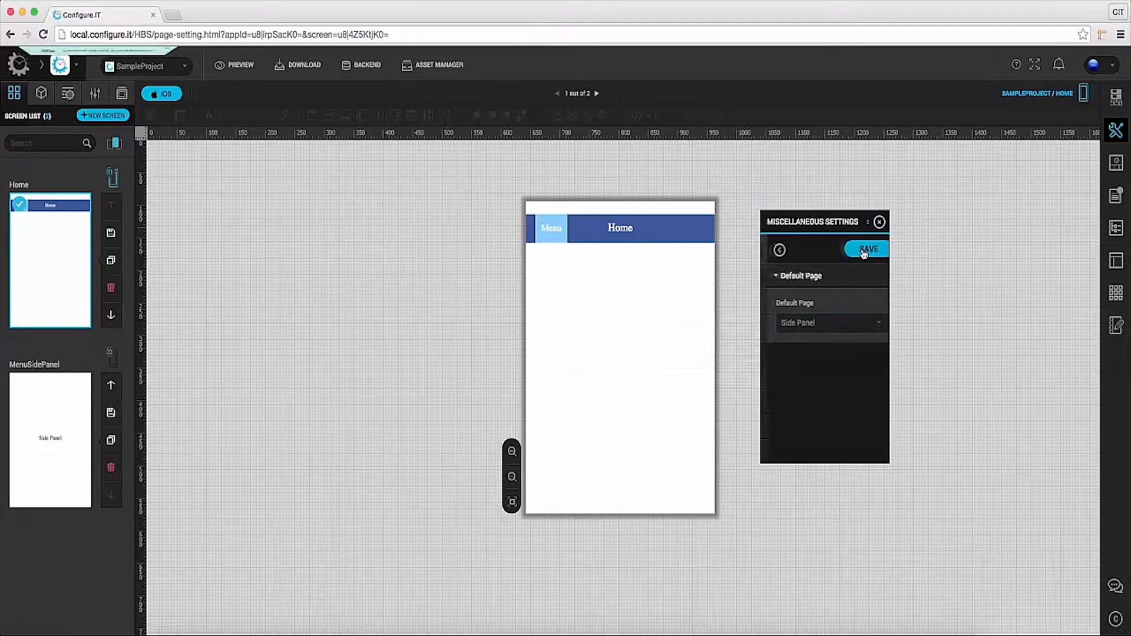
click(868, 250)
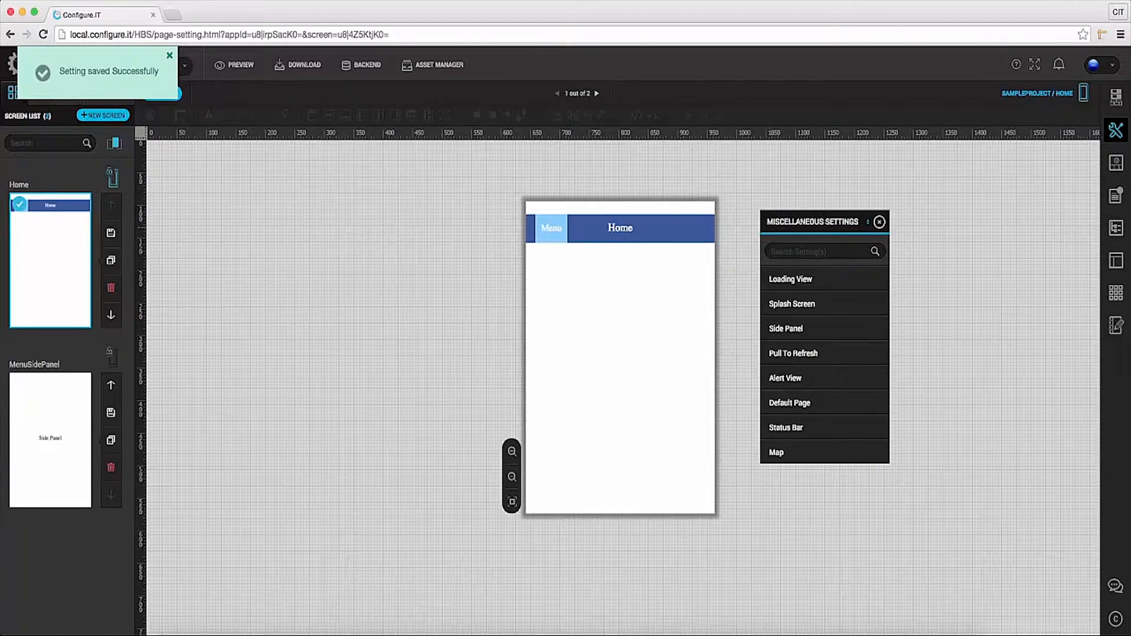
Select the Home screen's Menu button and start defining its click action.
click(551, 229)
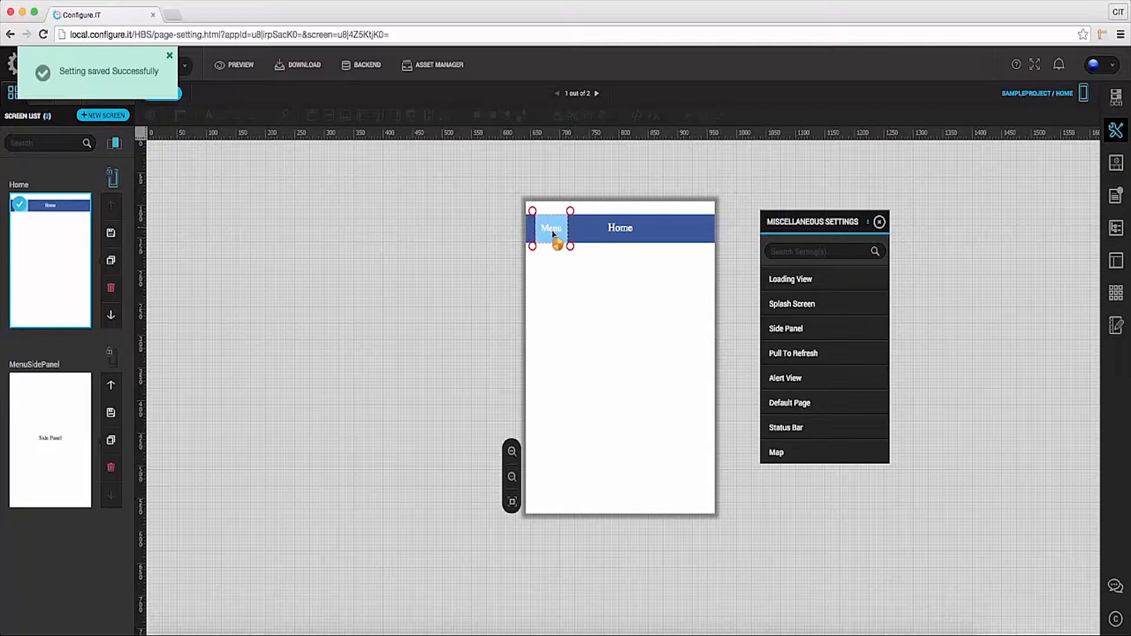
click(550, 228)
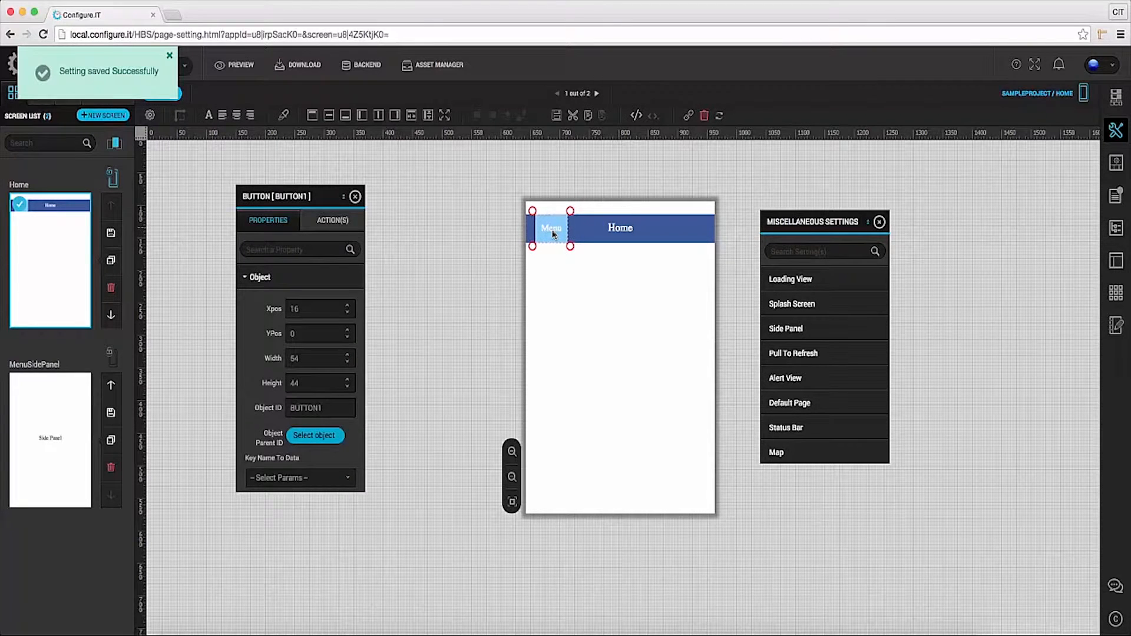
click(331, 219)
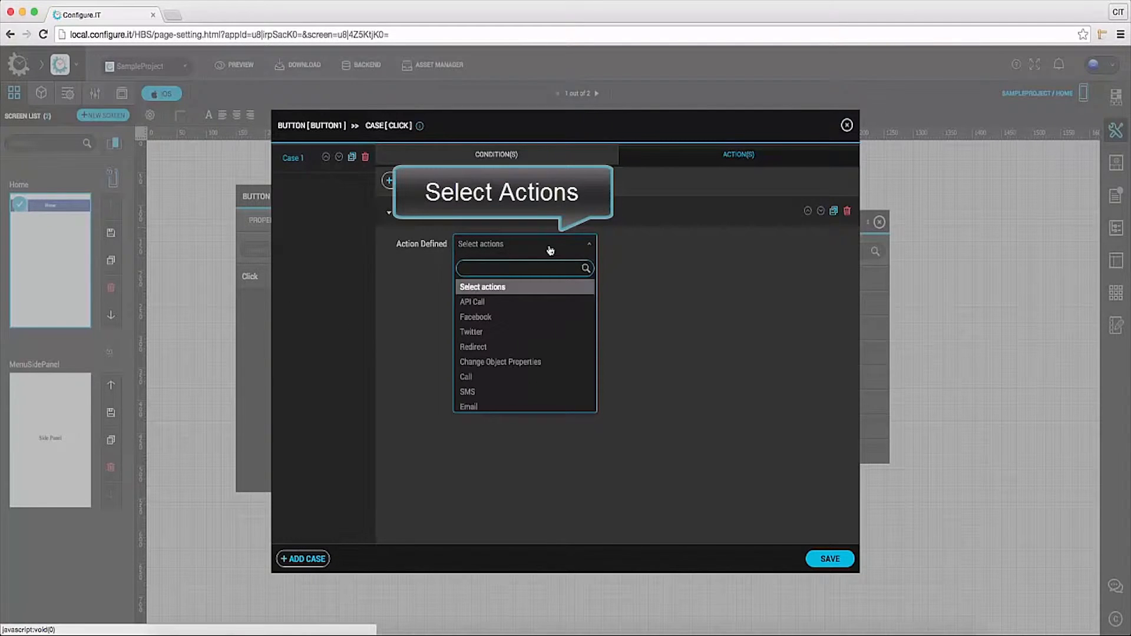
Give the Menu button a Side Panel Properties click action of type Show Left Menu.
text(sid)
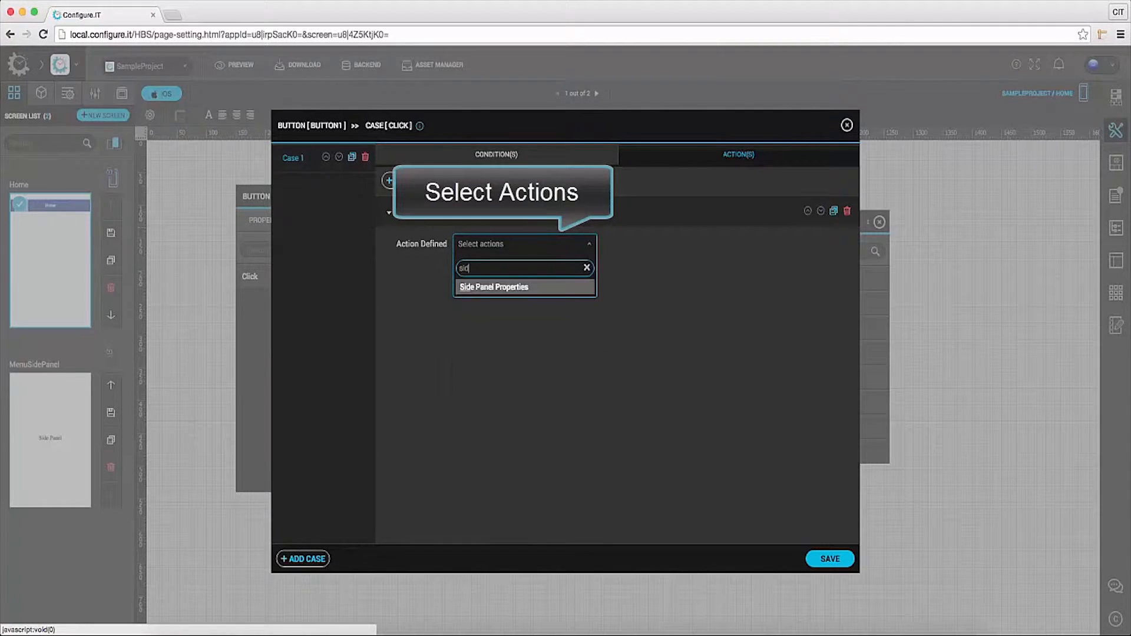
click(494, 287)
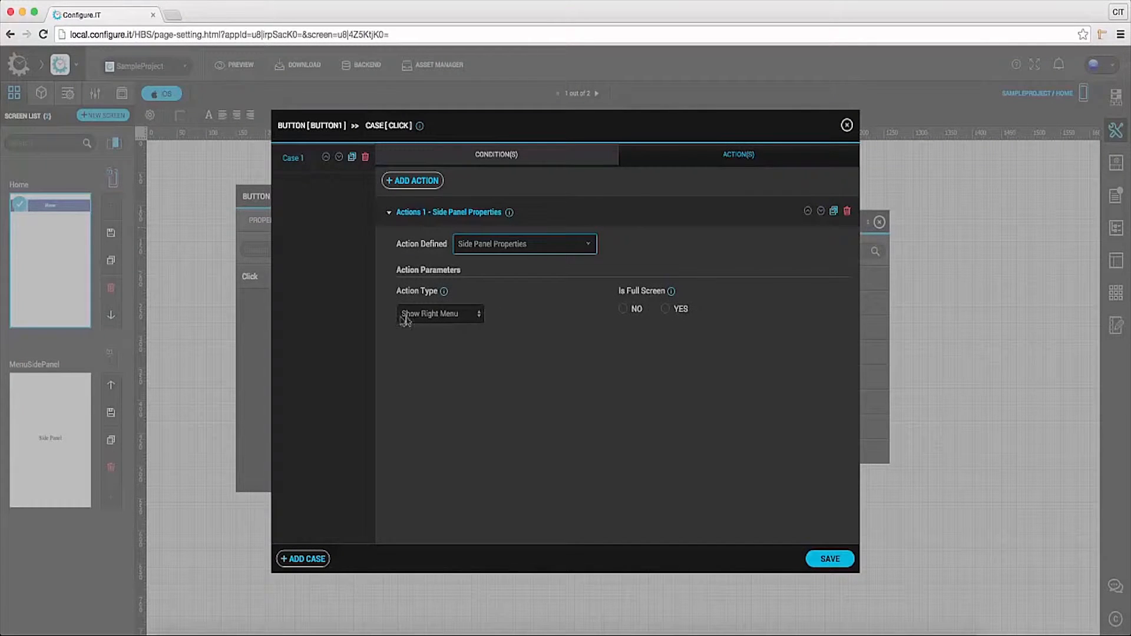
click(440, 313)
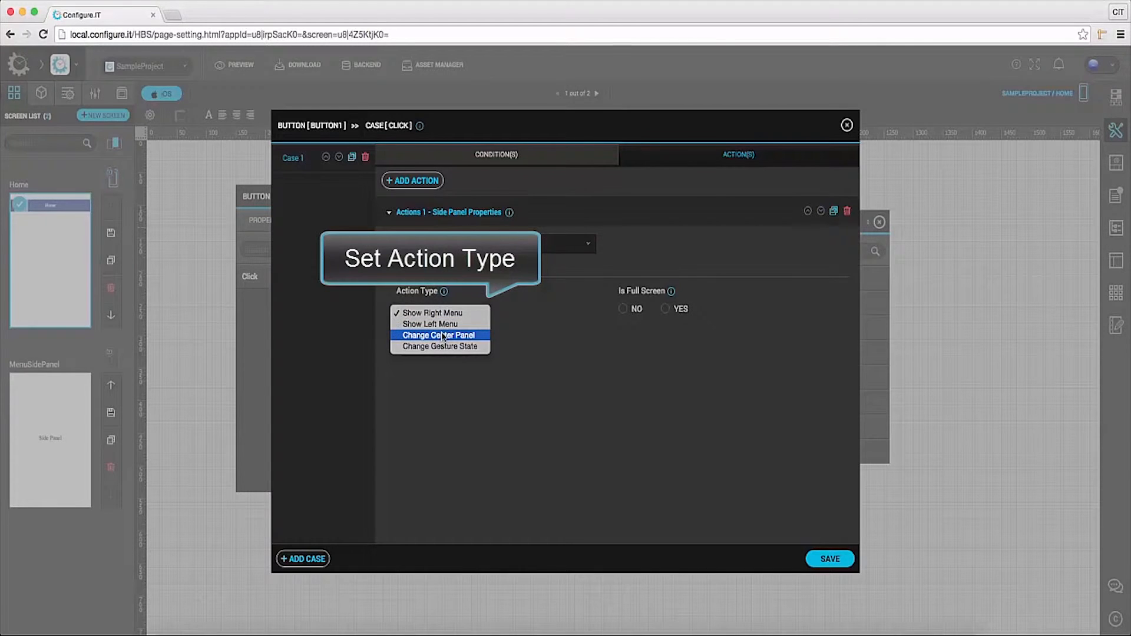
click(430, 323)
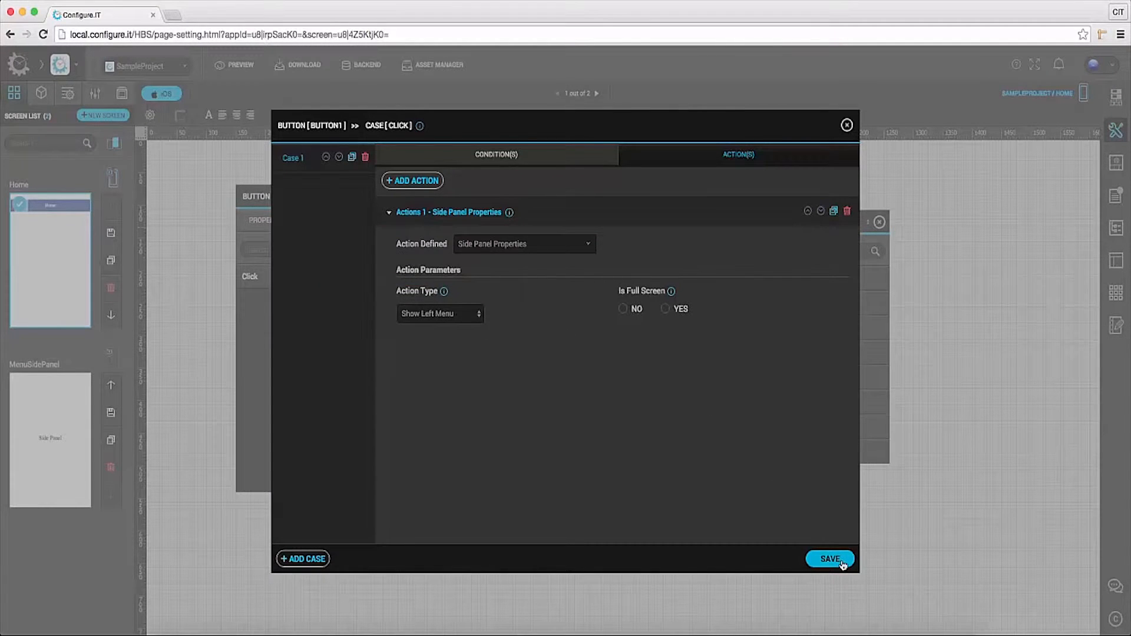
click(830, 558)
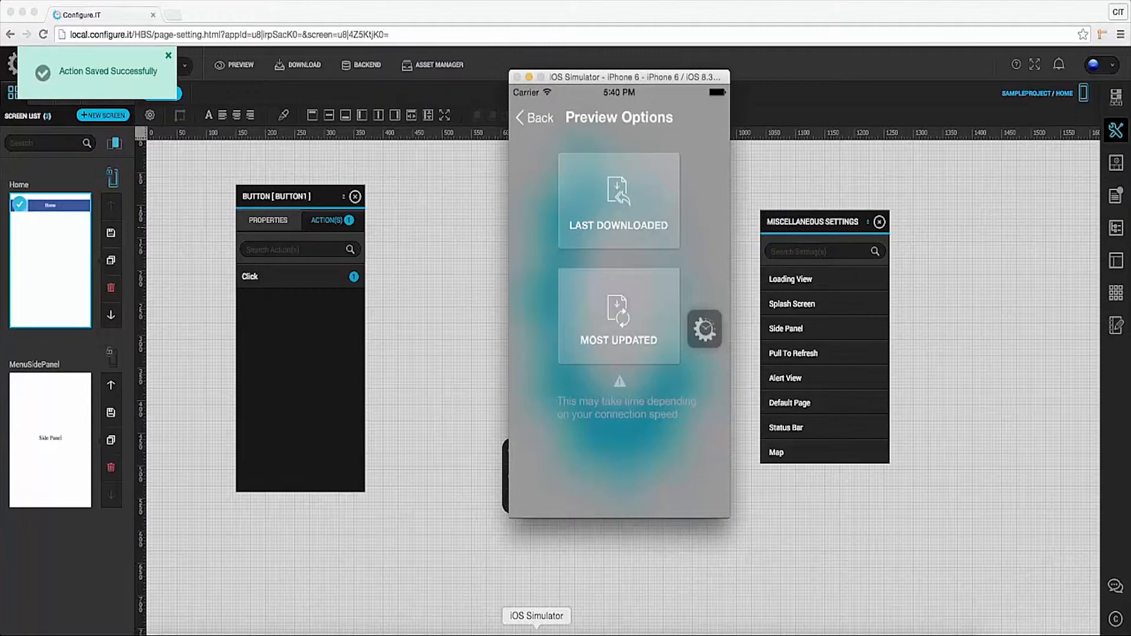
Run the Most Updated build and tap Menu to open, then close, the side panel.
click(618, 317)
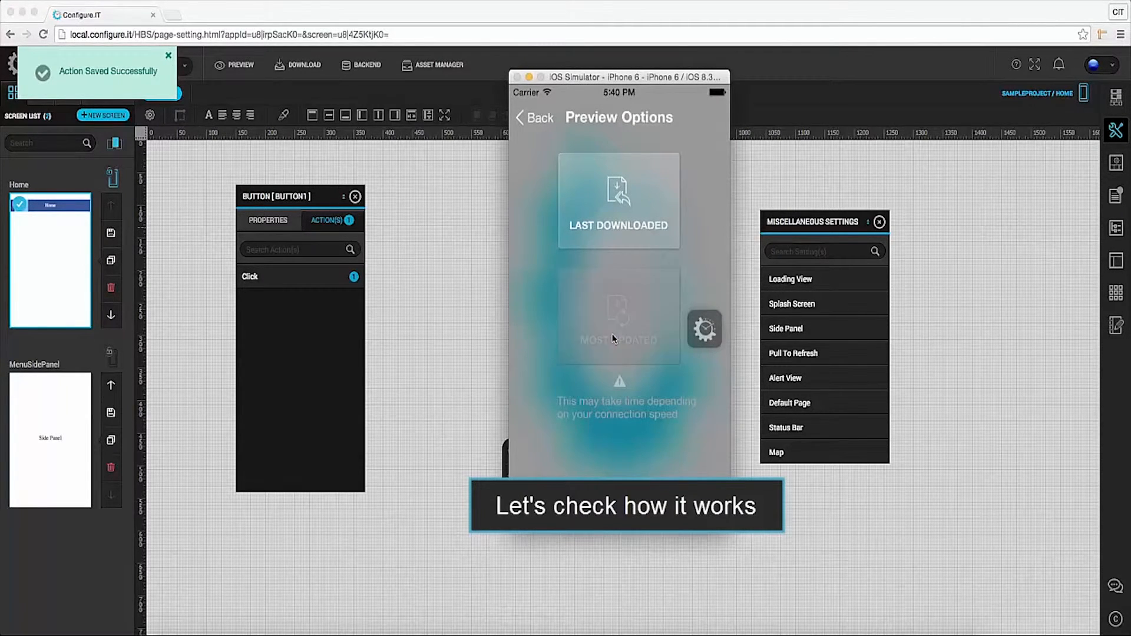
click(619, 318)
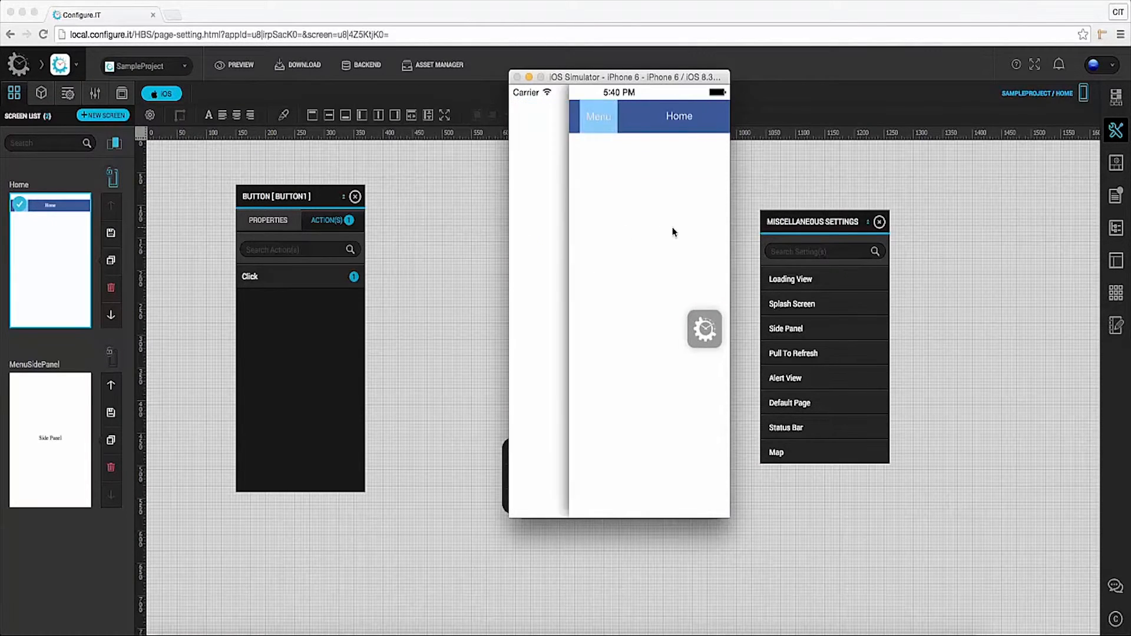
click(597, 116)
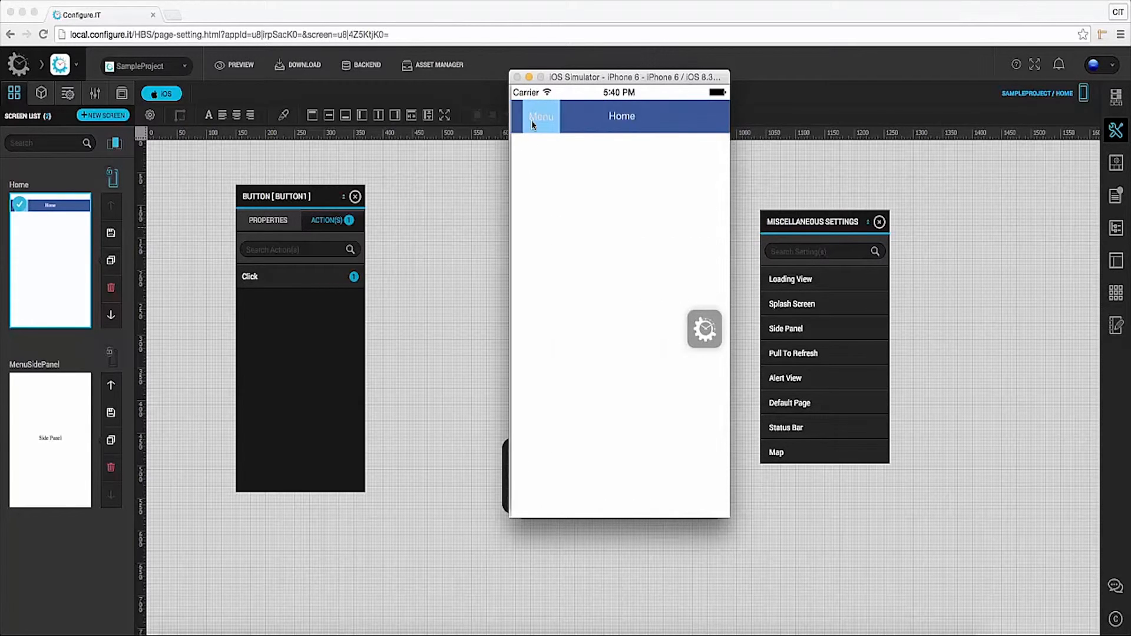
click(540, 116)
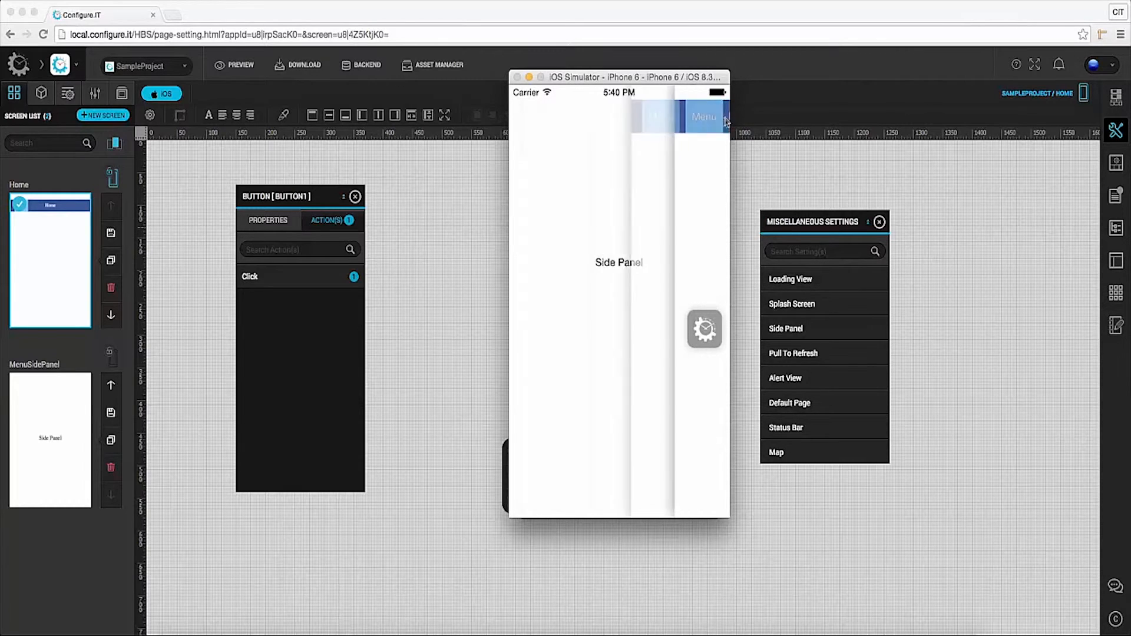
click(703, 116)
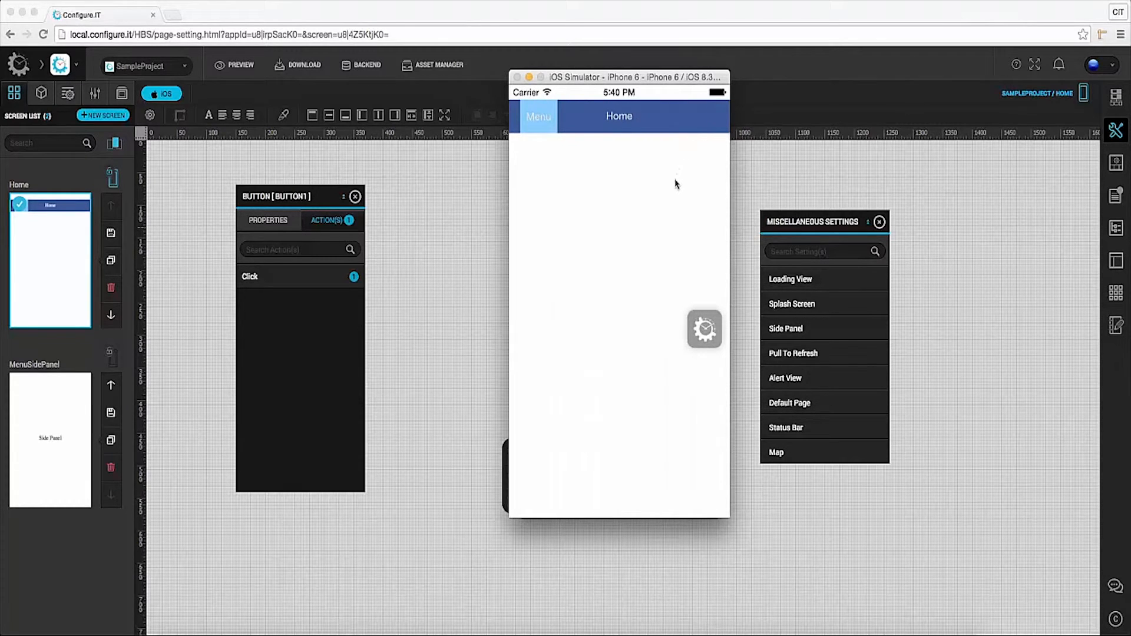
mouse_move(674, 242)
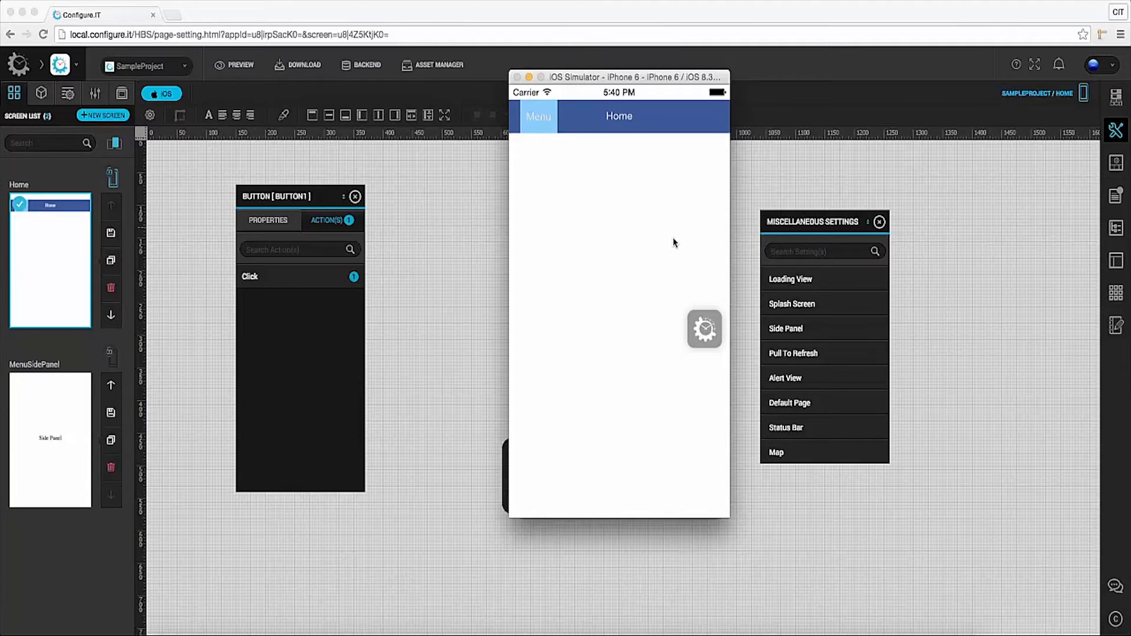